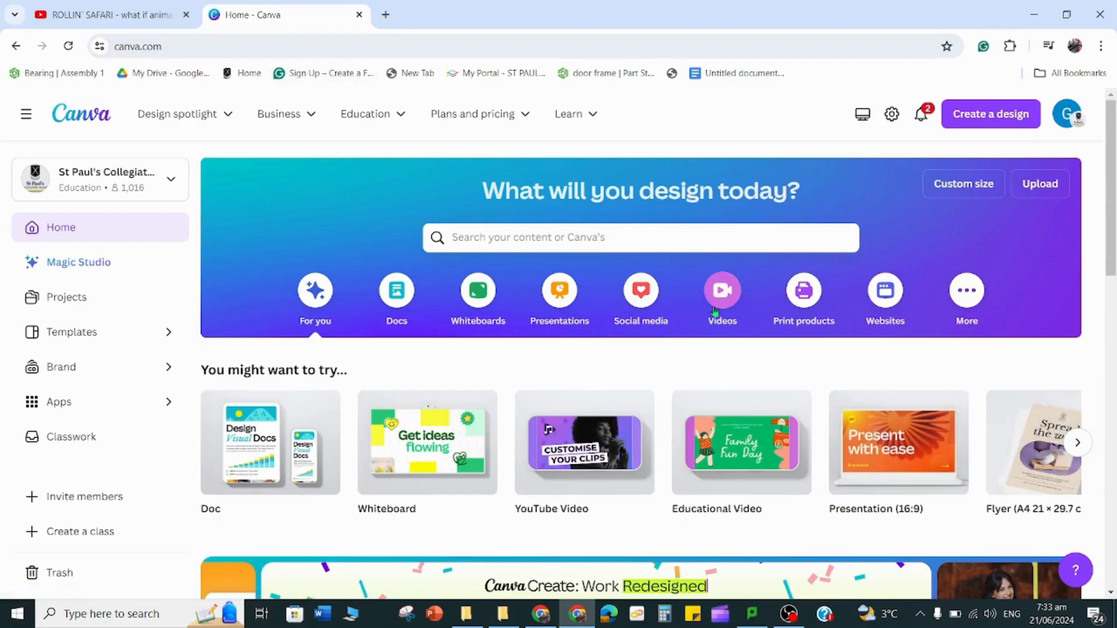
pyautogui.moveTo(648, 202)
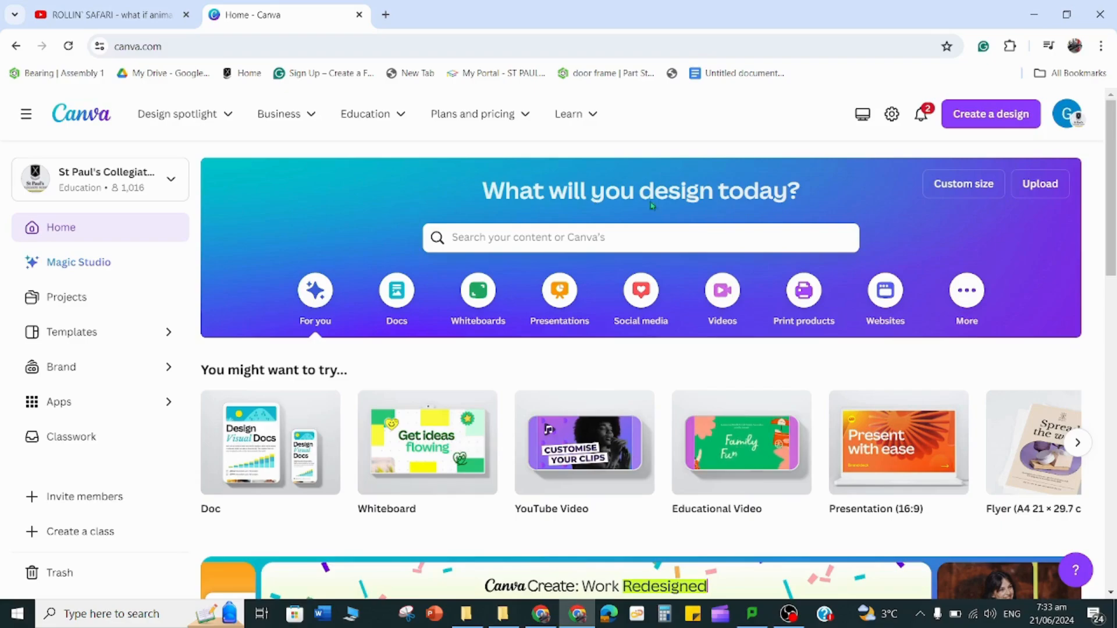
# - Create a new blank YouTube Video design from the Videos category
pyautogui.click(722, 299)
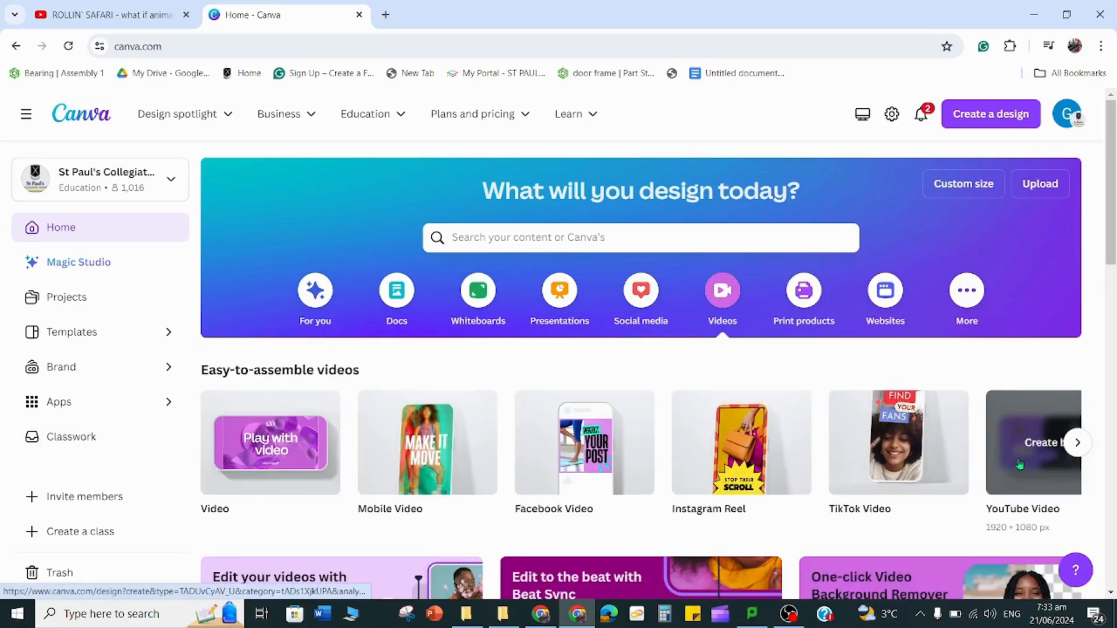
pyautogui.click(1033, 442)
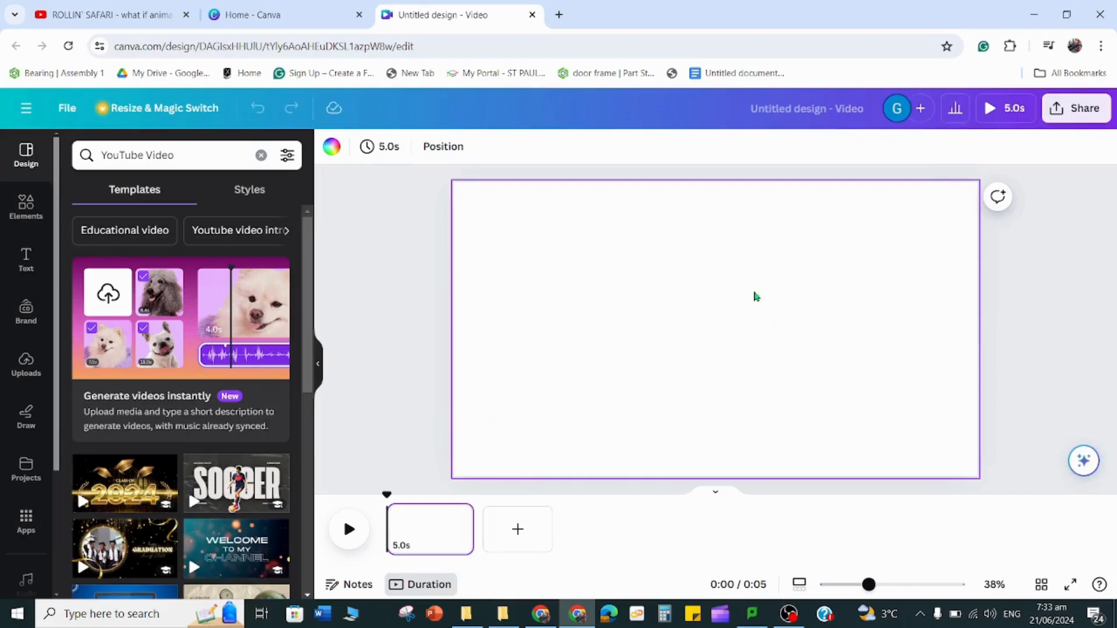
# - Add a second 5-second page to the video, then return to page one
pyautogui.click(516, 529)
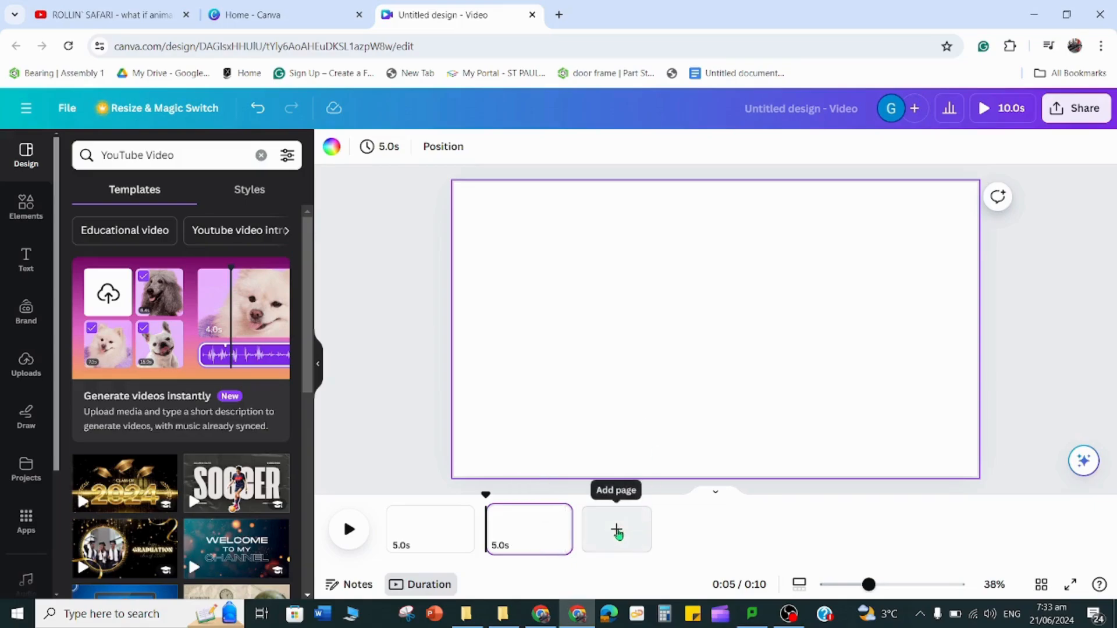
pyautogui.click(430, 528)
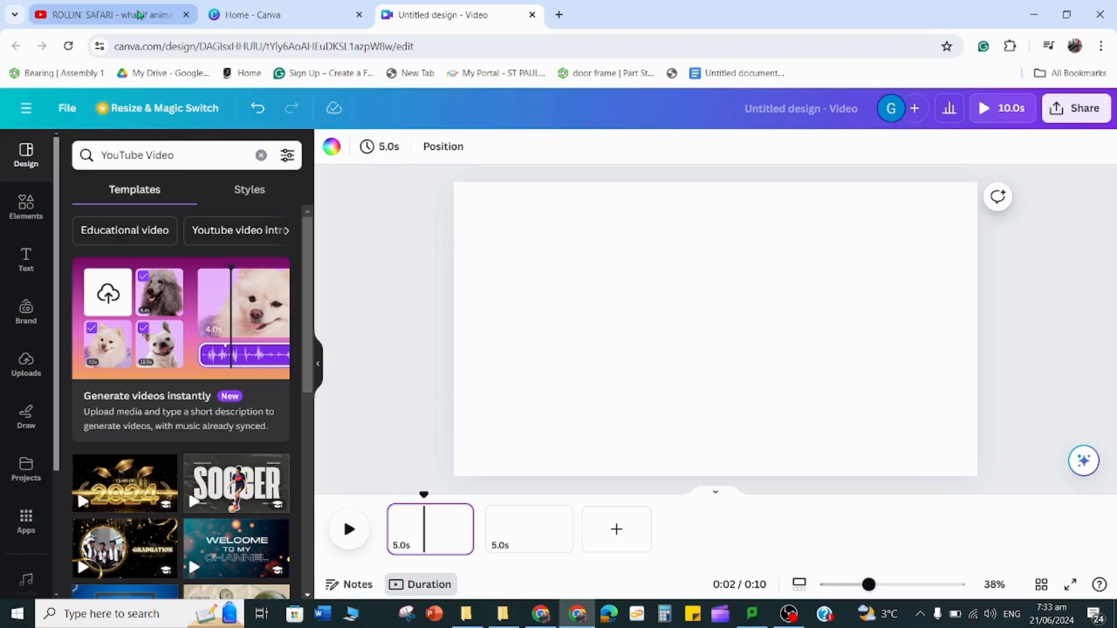
pyautogui.moveTo(107, 14)
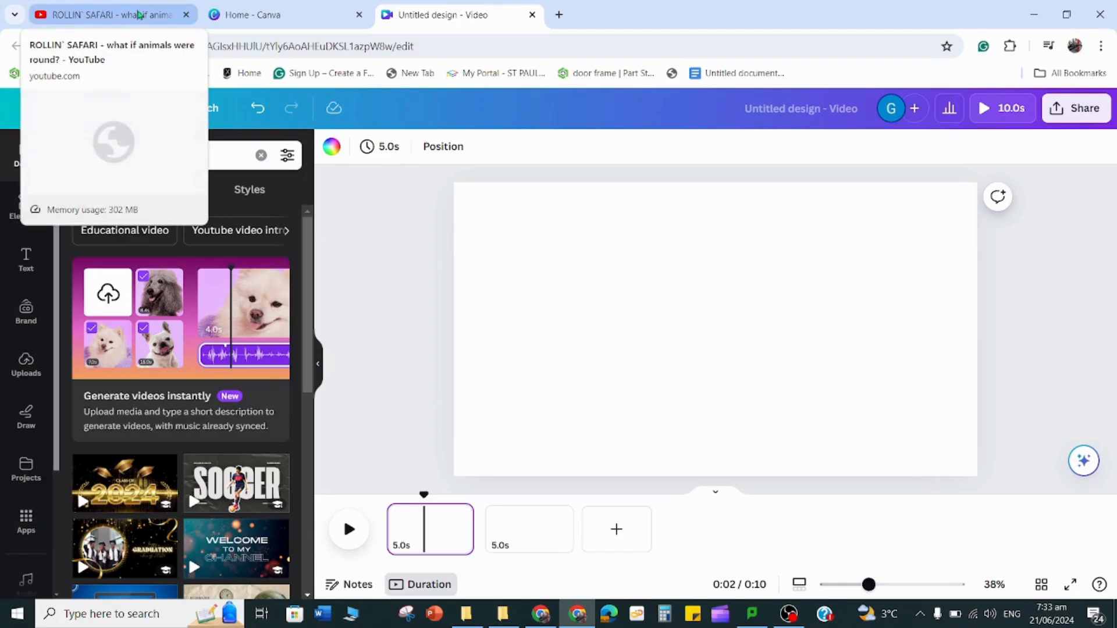
pyautogui.moveTo(674, 319)
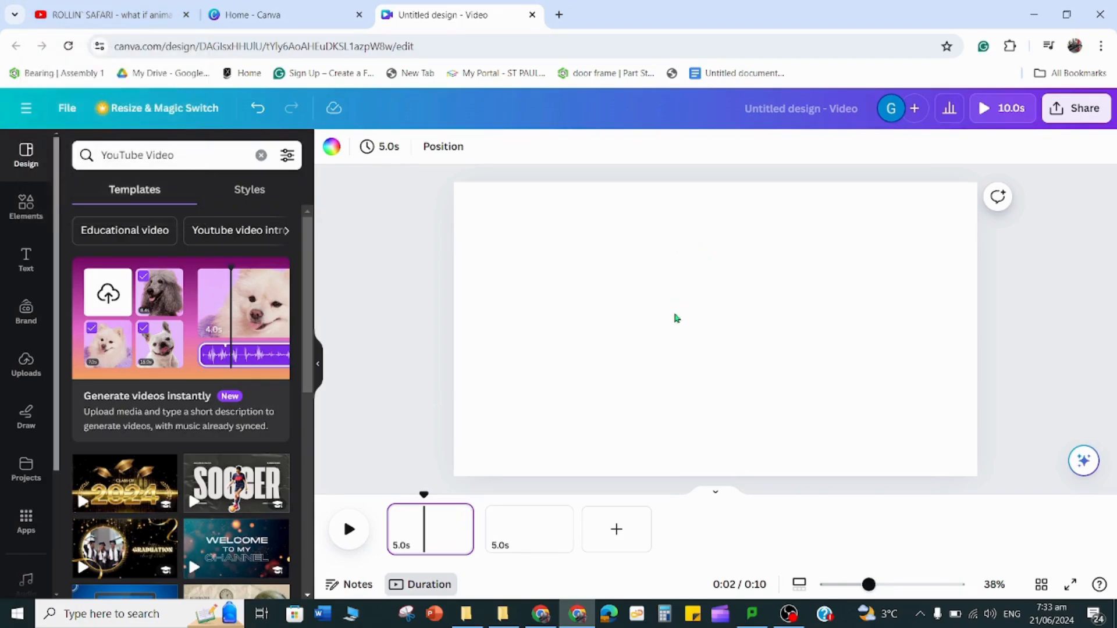
# - Pause the ROLLIN' SAFARI video near the start and bring up its Copy video URL menu
pyautogui.click(107, 14)
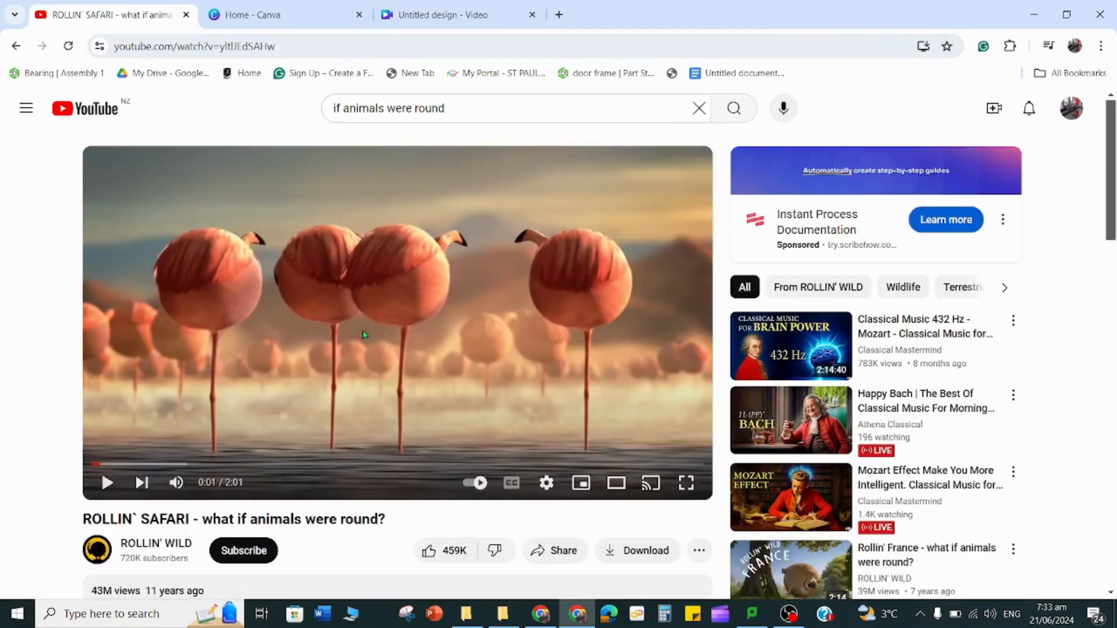
pyautogui.click(107, 482)
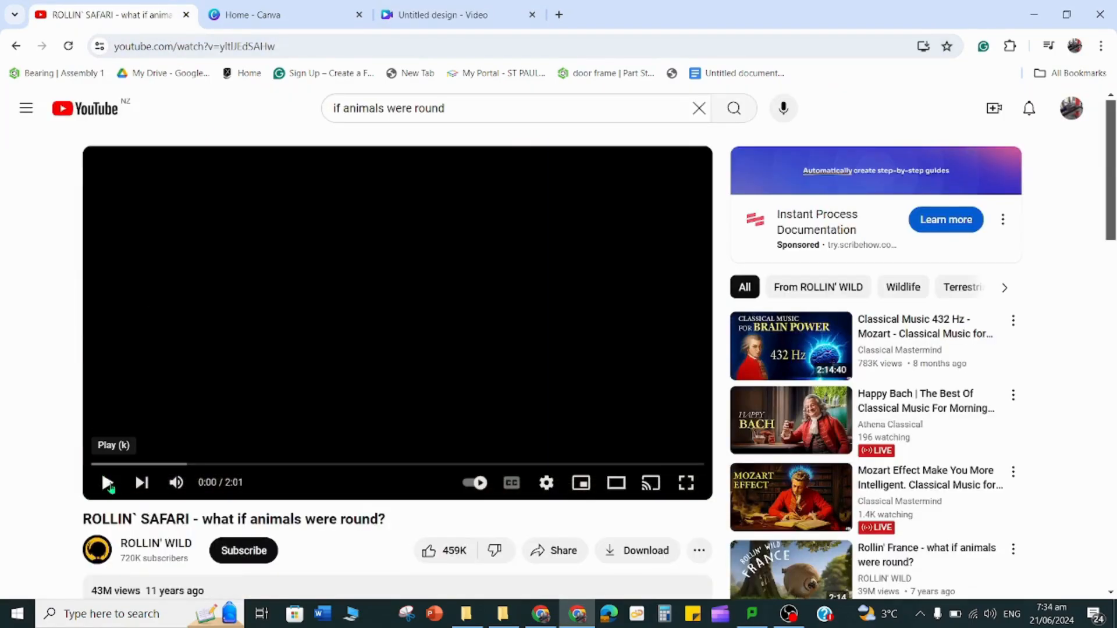
pyautogui.click(106, 481)
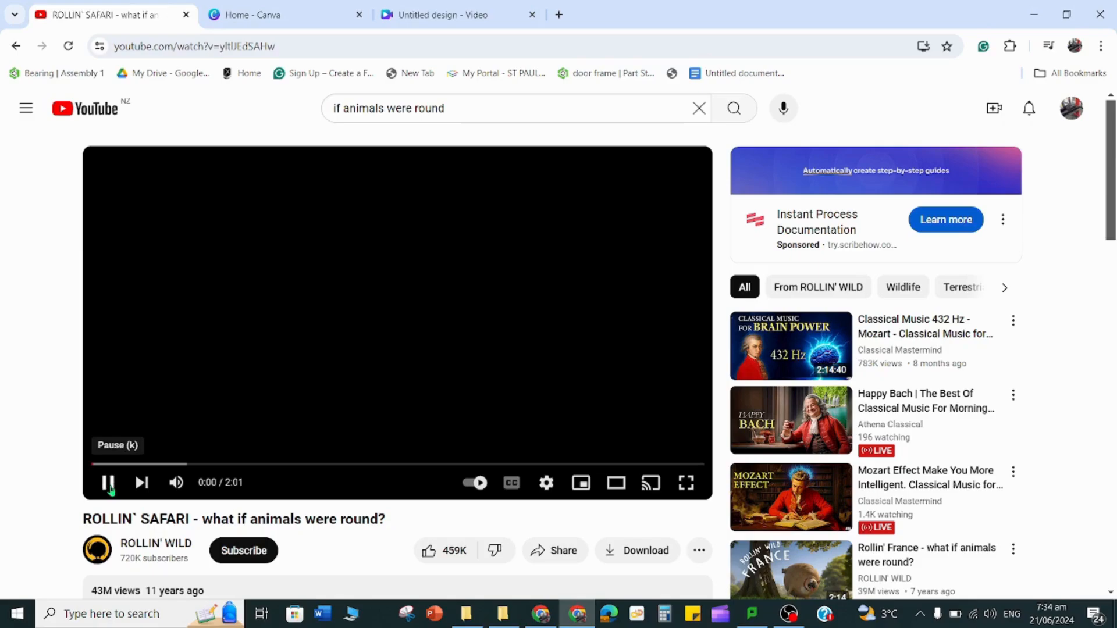
pyautogui.click(107, 481)
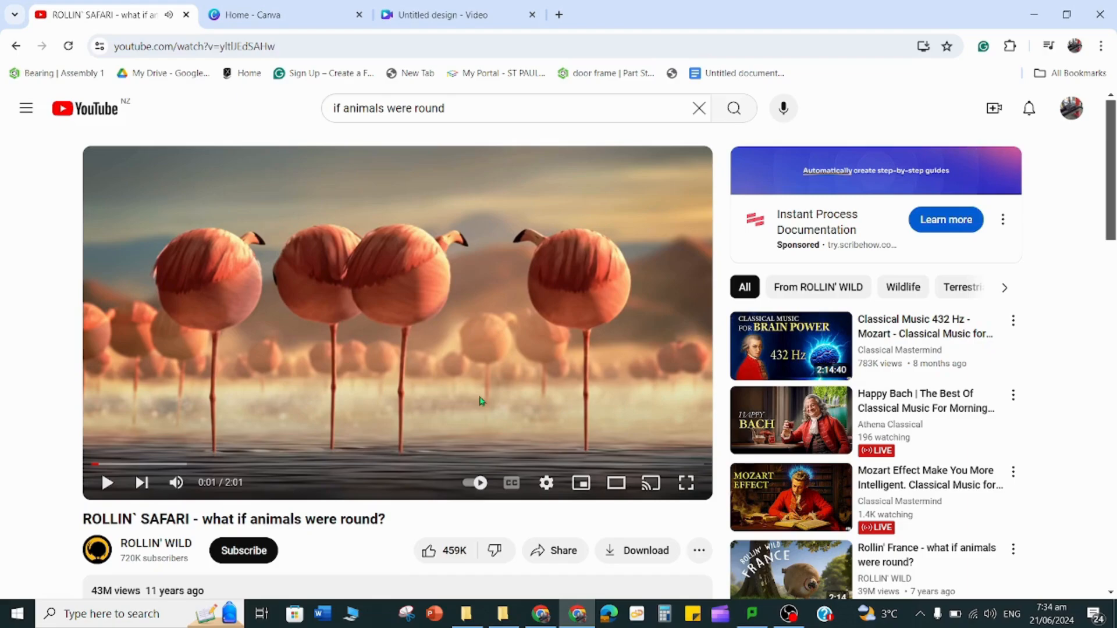
pyautogui.rightClick(481, 401)
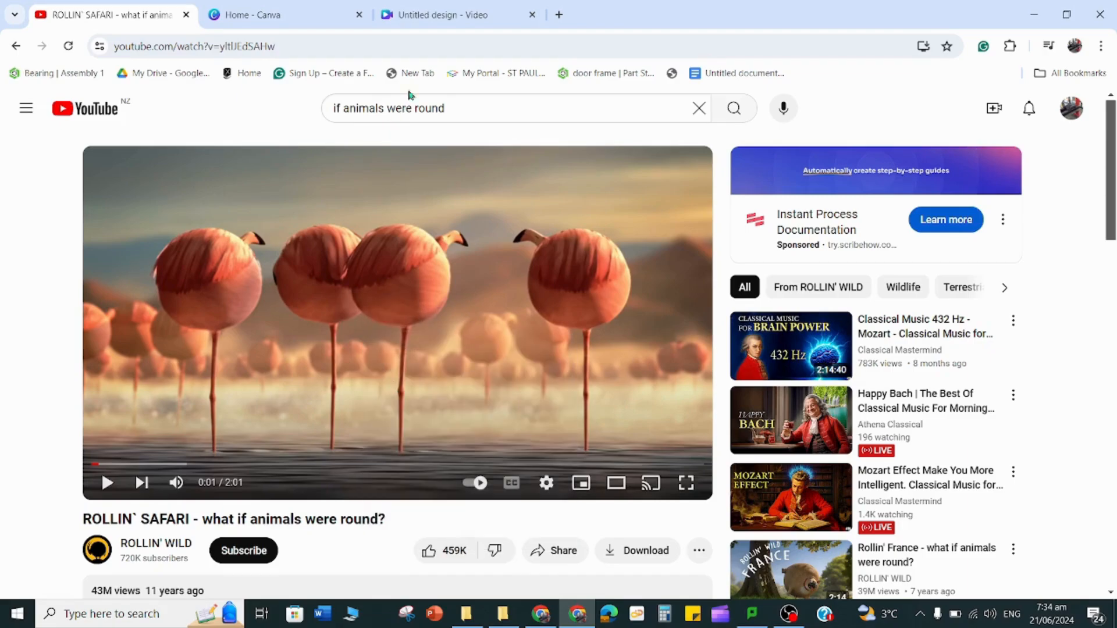
# - Paste the Safari video link onto page one to embed it, then go to page two
pyautogui.click(444, 14)
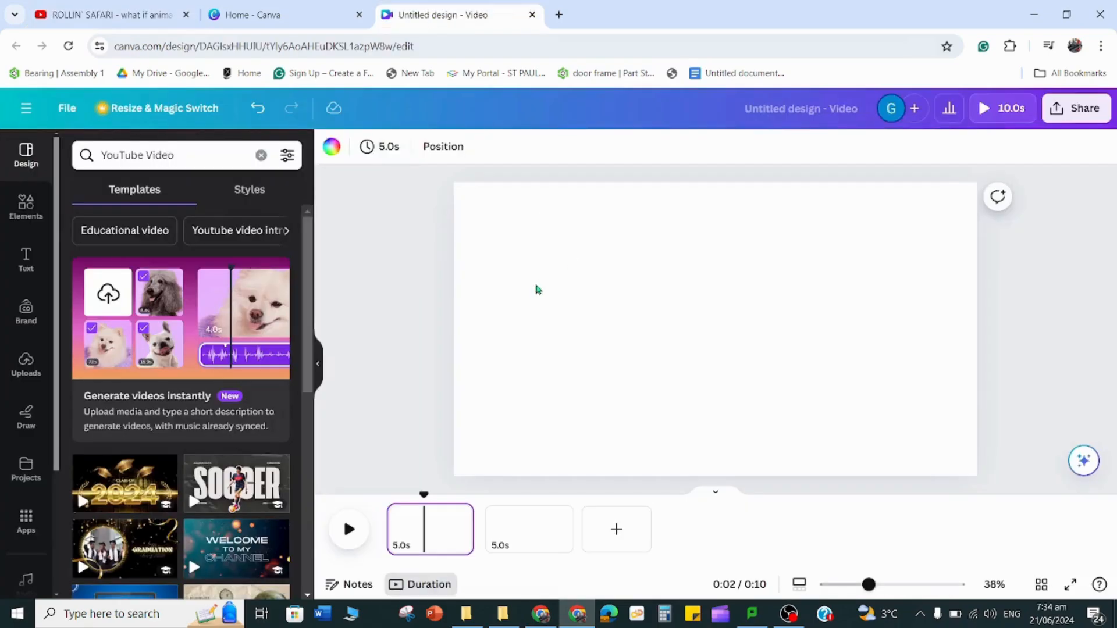
pyautogui.rightClick(538, 290)
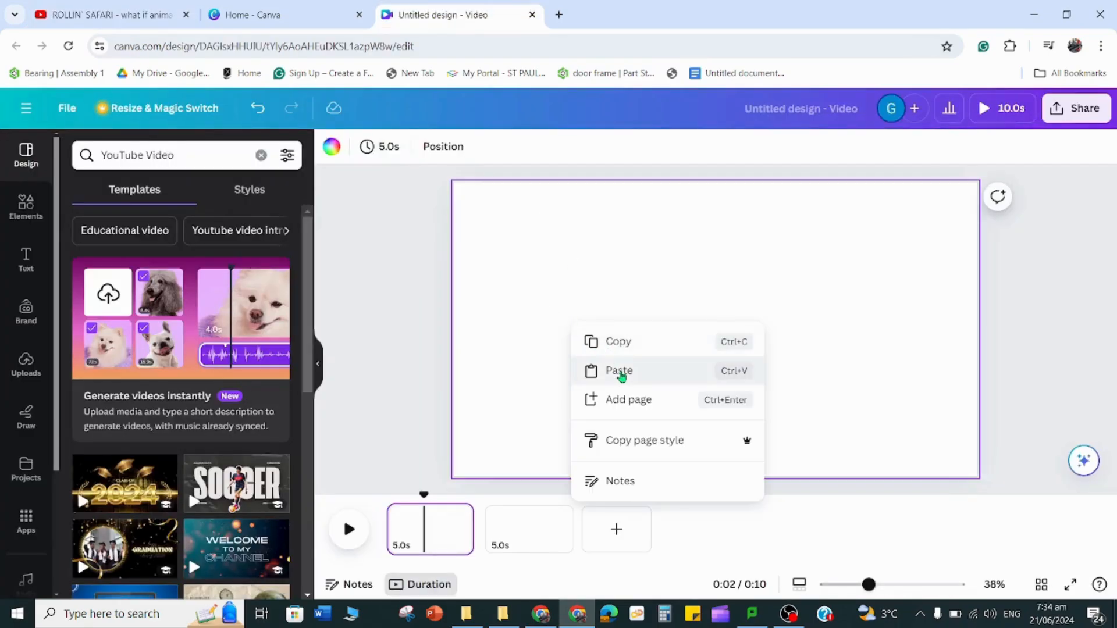
pyautogui.click(618, 370)
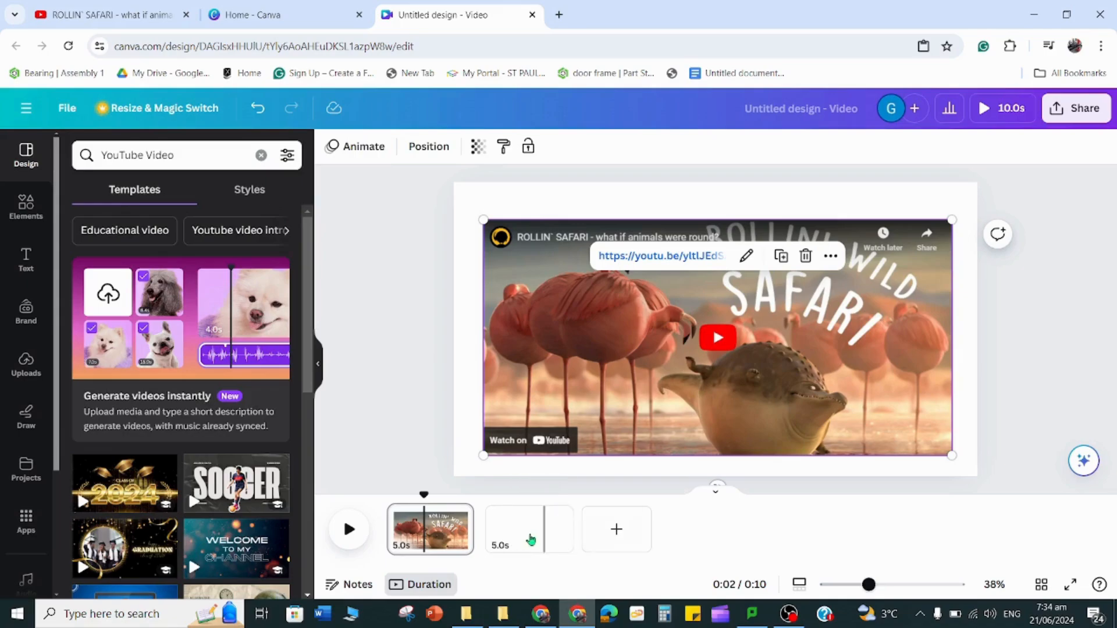
pyautogui.click(385, 372)
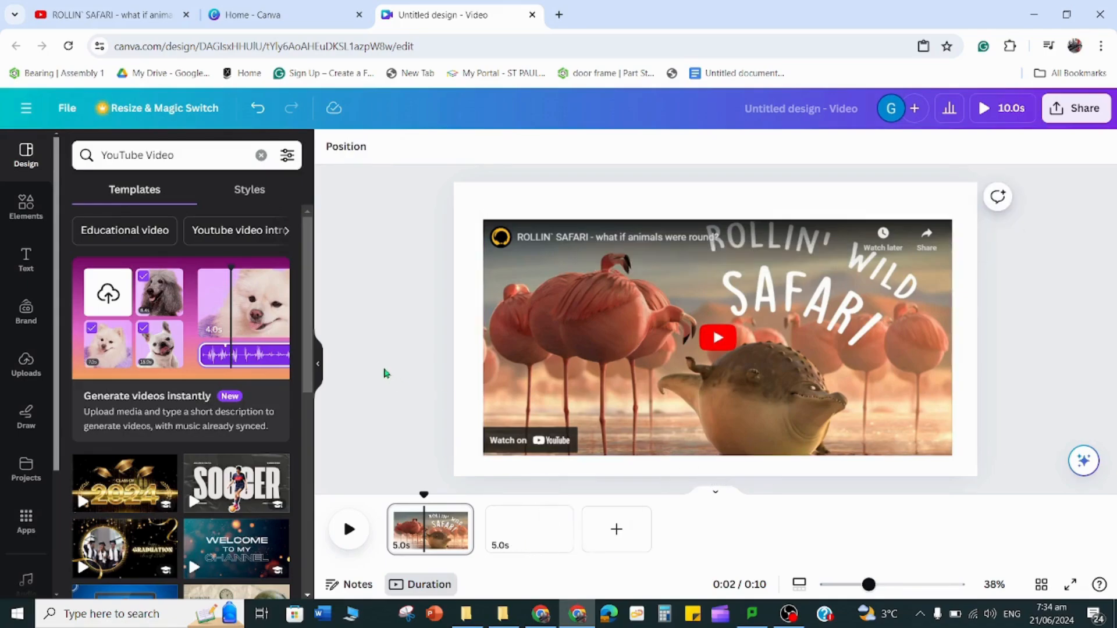
pyautogui.click(715, 339)
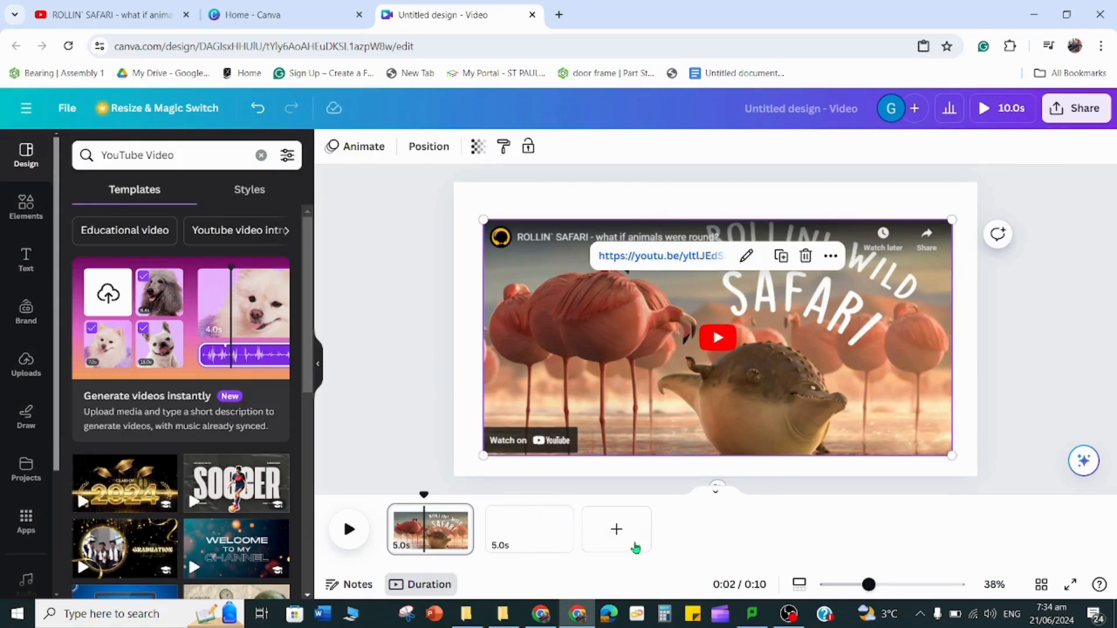
pyautogui.click(528, 529)
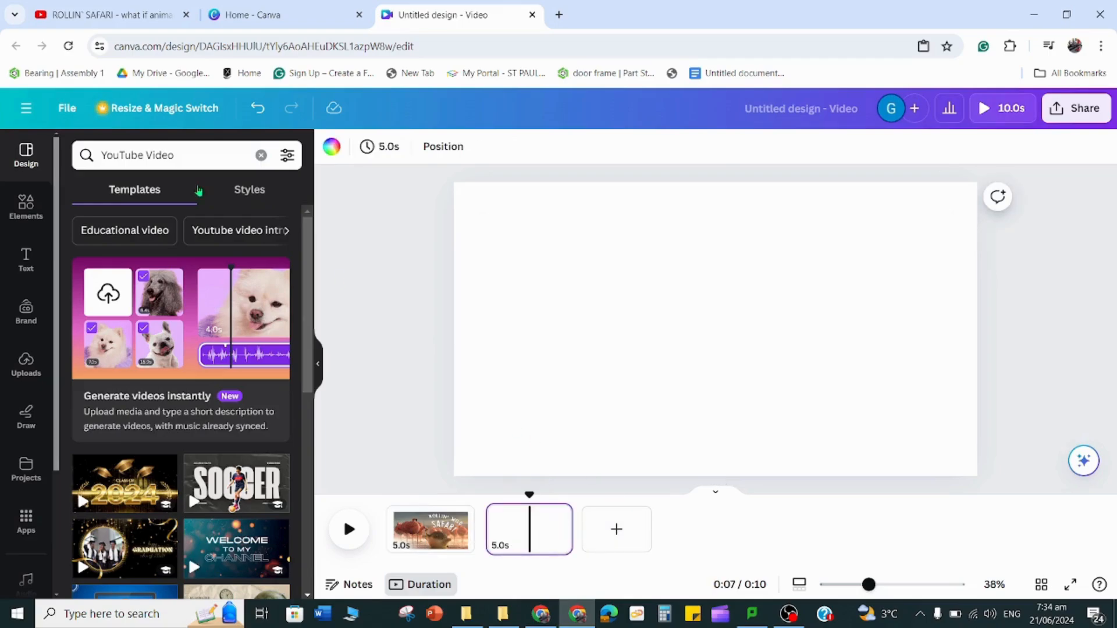
# - Load the Rollin' France video on YouTube, skip its ad, and show the Copy video URL menu
pyautogui.click(107, 14)
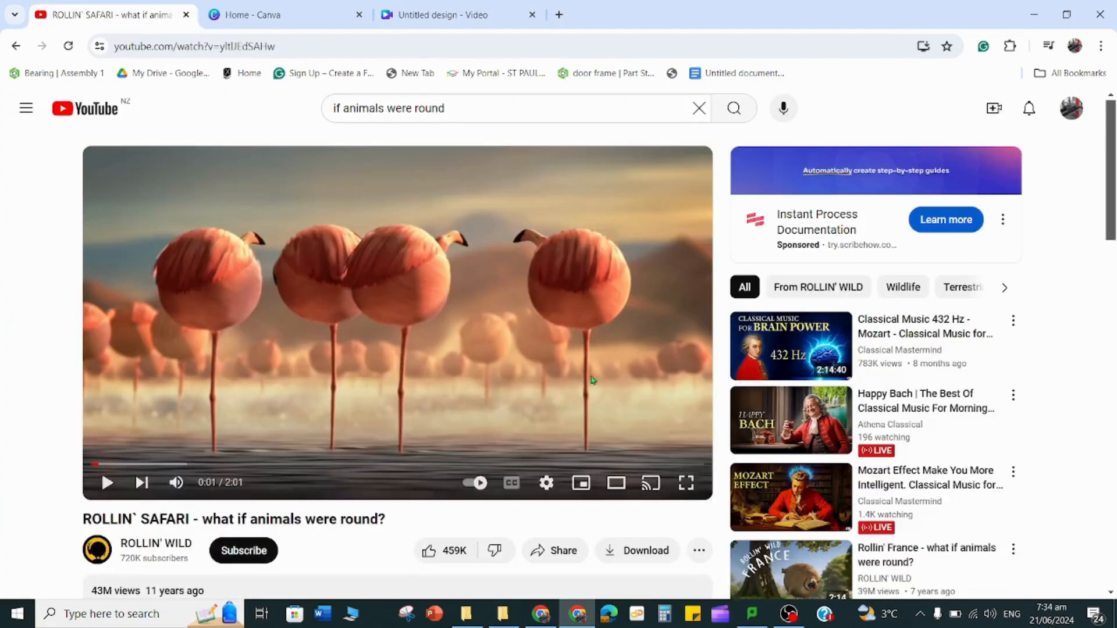
pyautogui.scroll(-3)
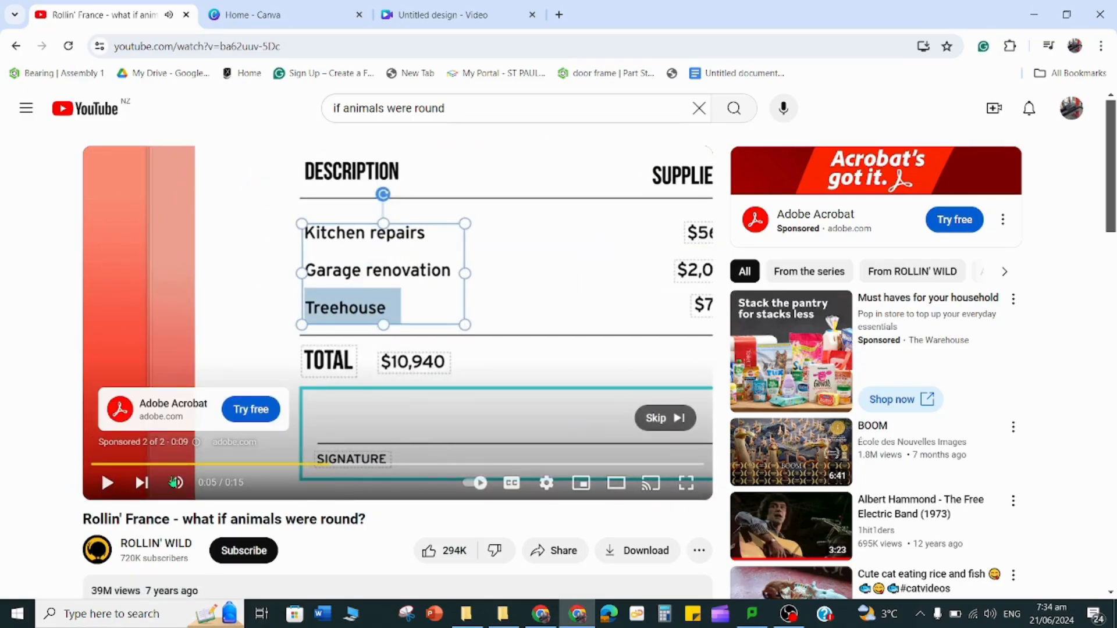
pyautogui.click(656, 418)
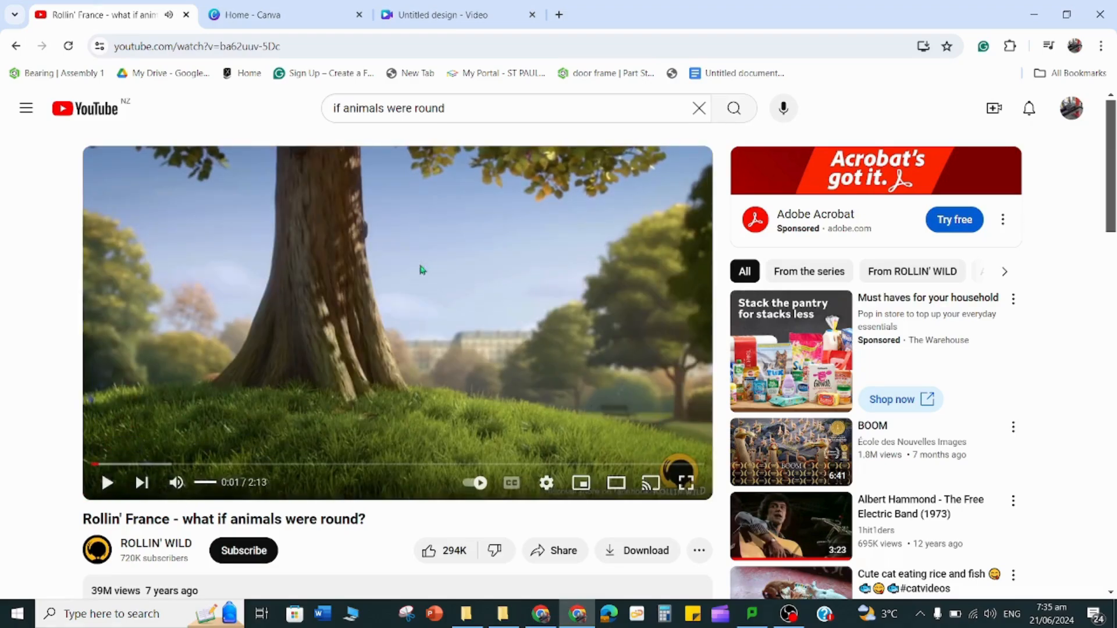
pyautogui.rightClick(420, 272)
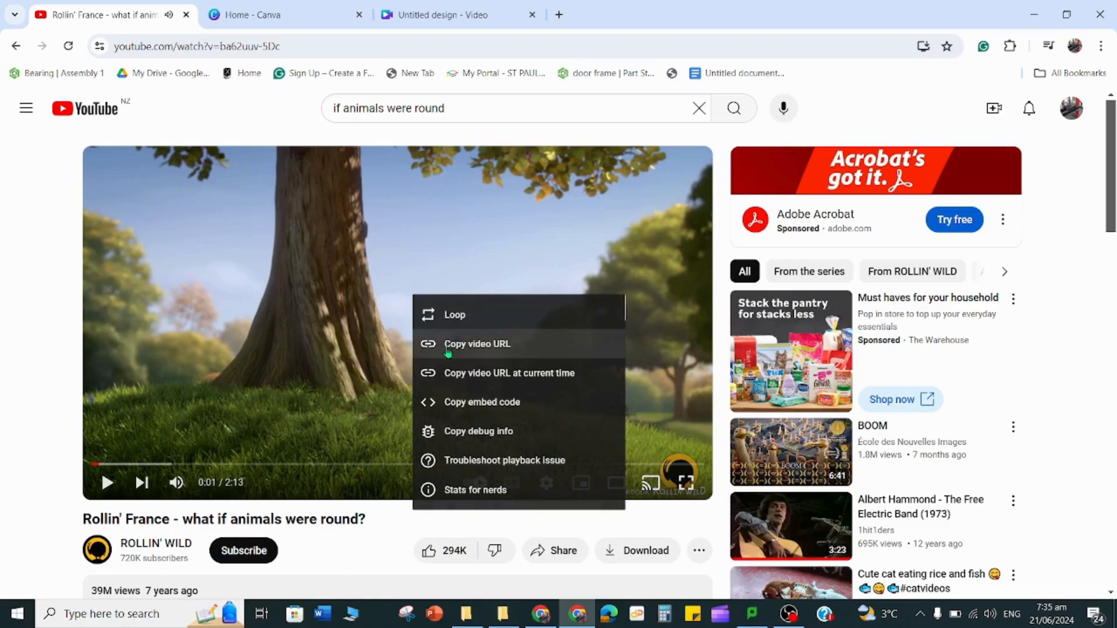
# - Paste the Rollin' France link onto page two to embed it, then return to page one
pyautogui.click(443, 14)
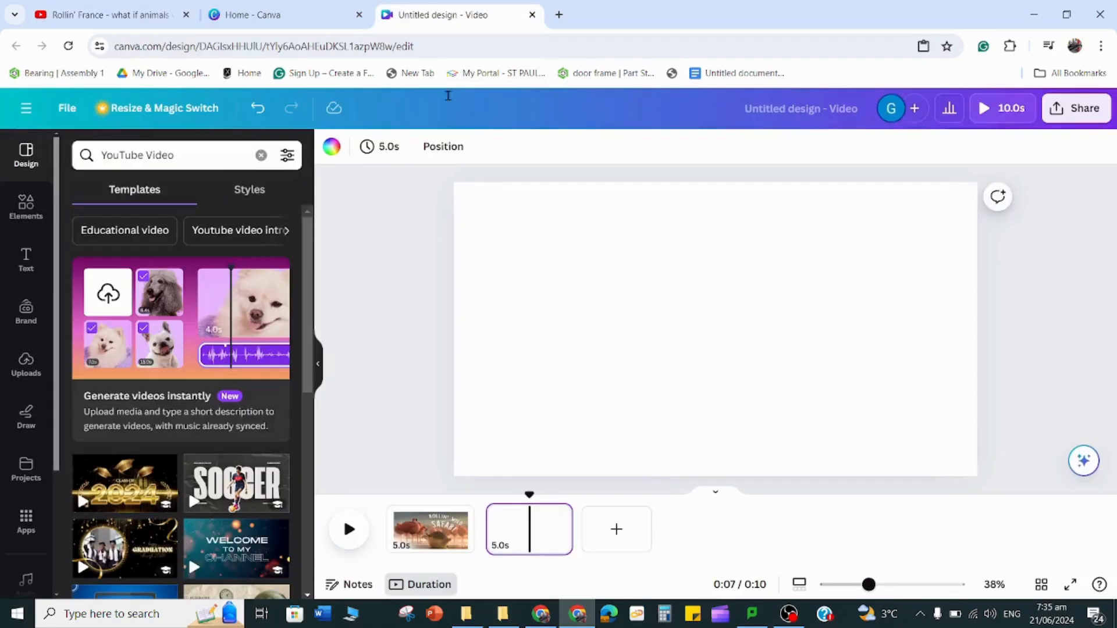
pyautogui.rightClick(712, 328)
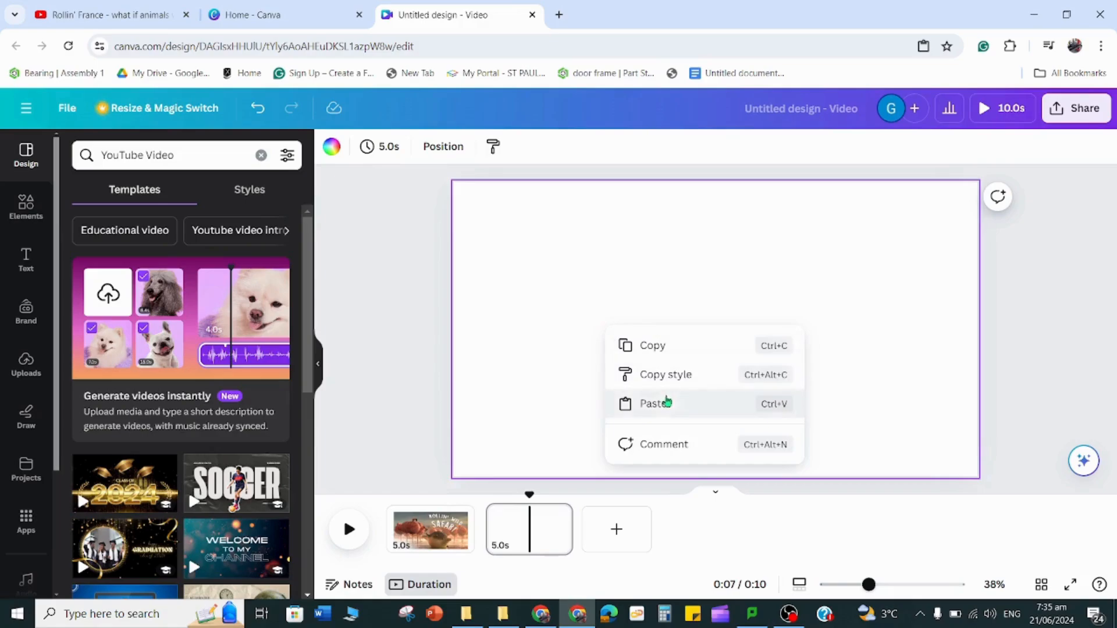
pyautogui.click(654, 404)
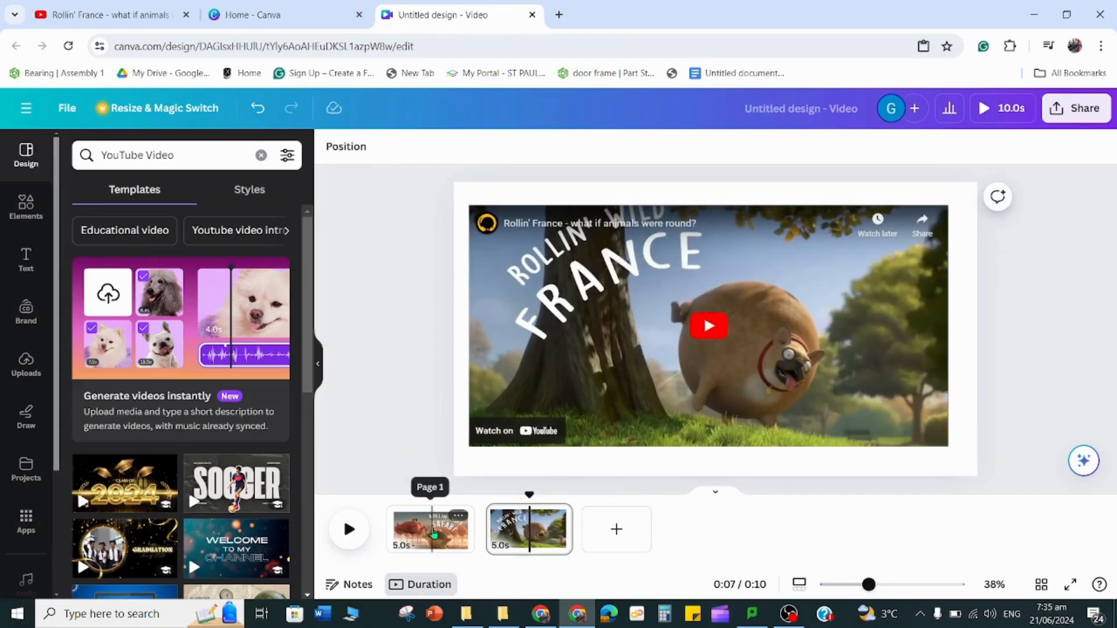
pyautogui.click(430, 530)
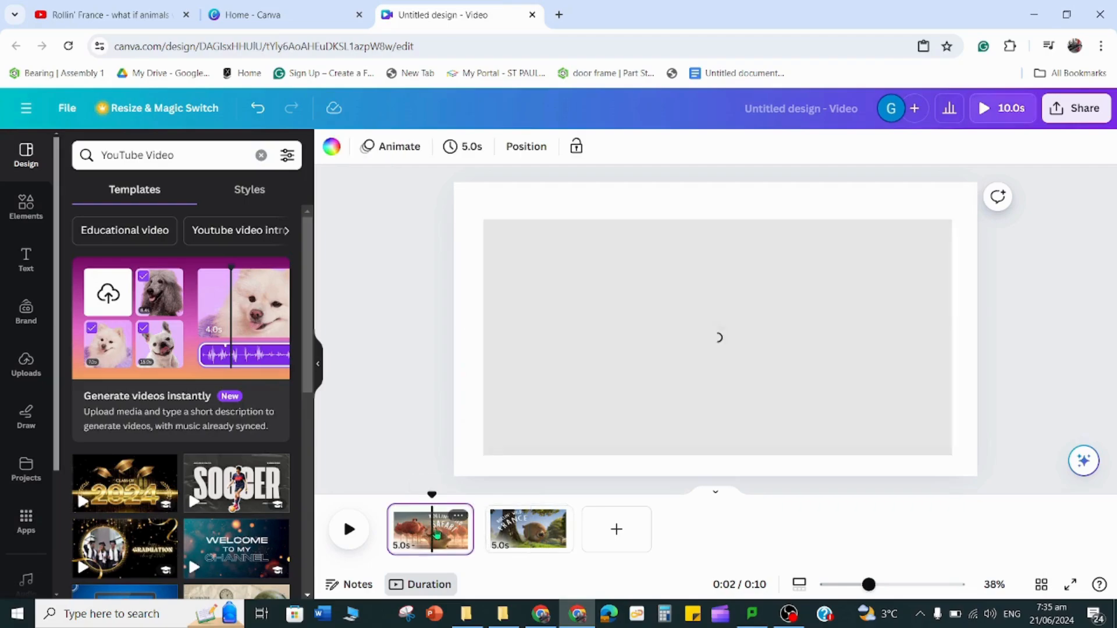
pyautogui.moveTo(817, 364)
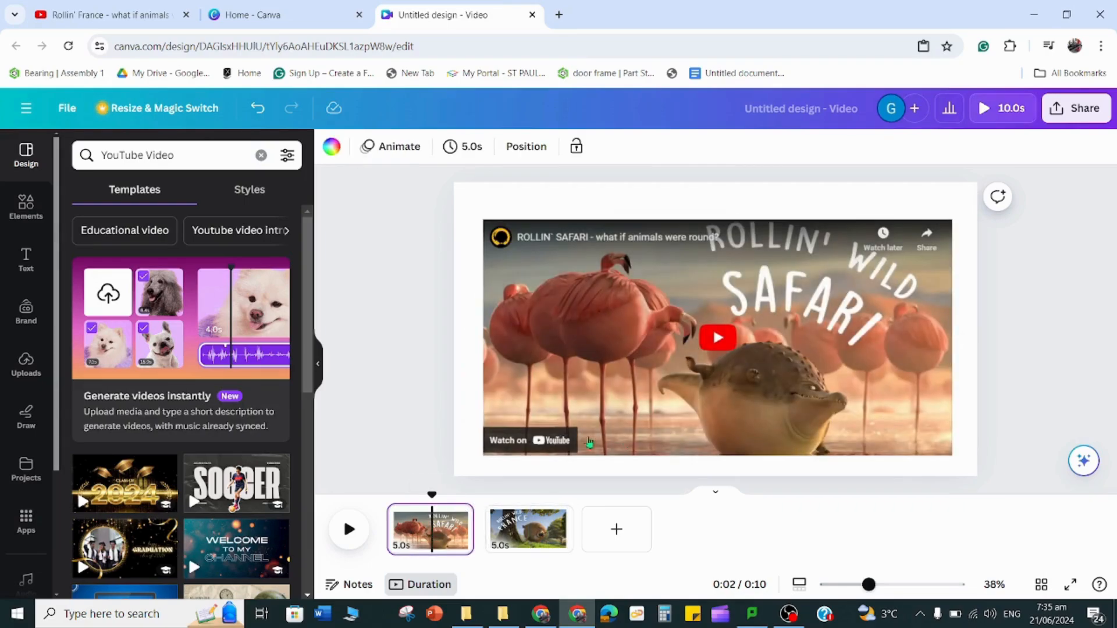
# - Play the Safari clip on page one and the France clip on page two, leaving France paused
pyautogui.click(717, 337)
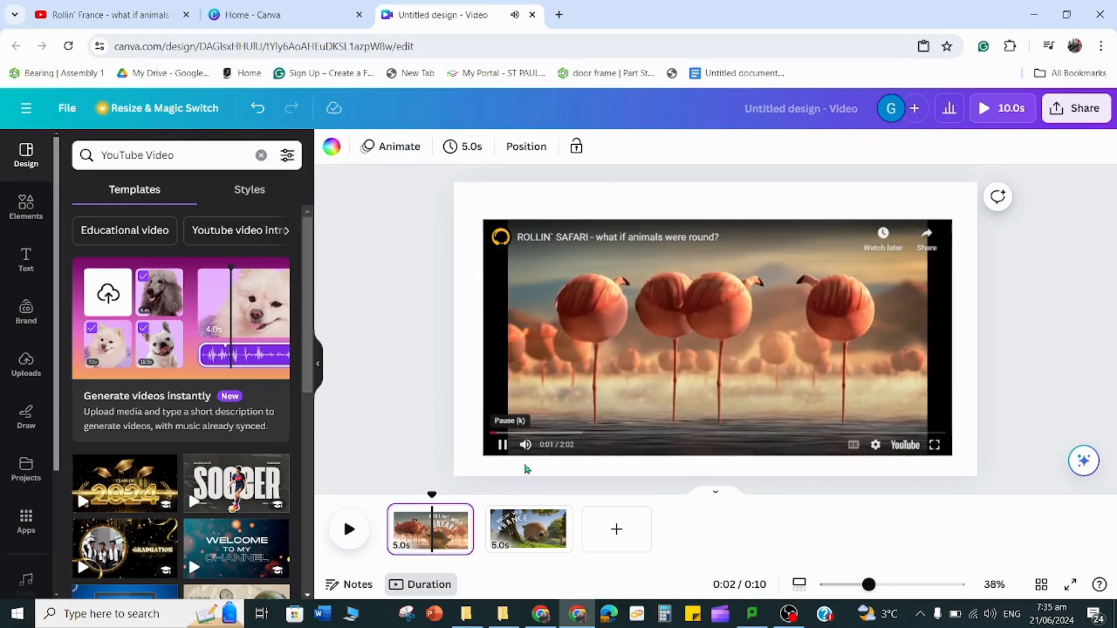
pyautogui.click(528, 529)
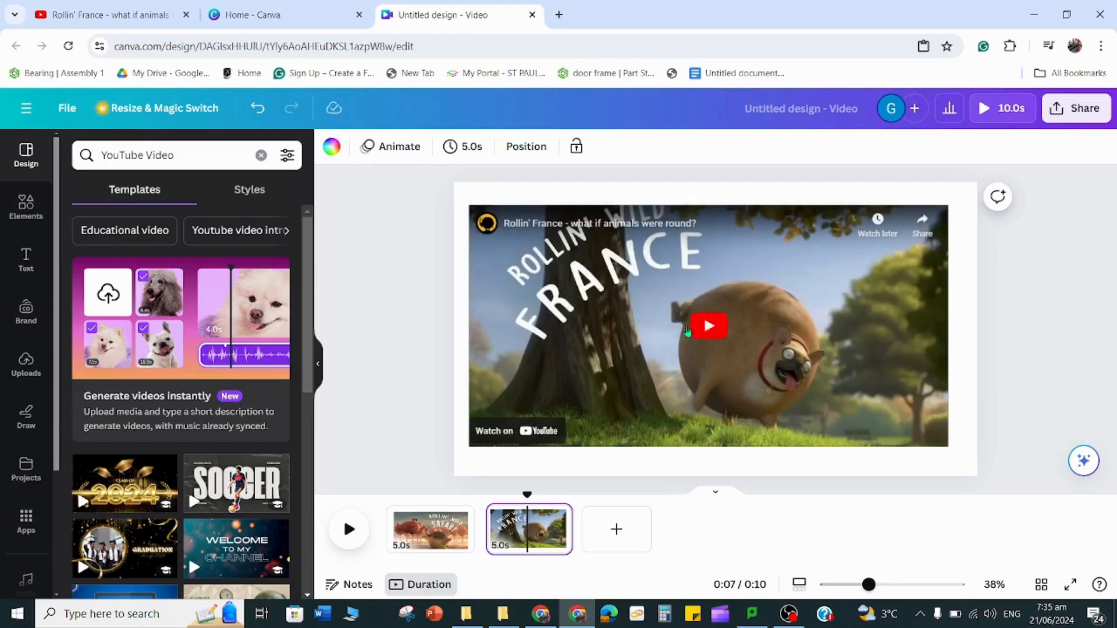
pyautogui.click(709, 326)
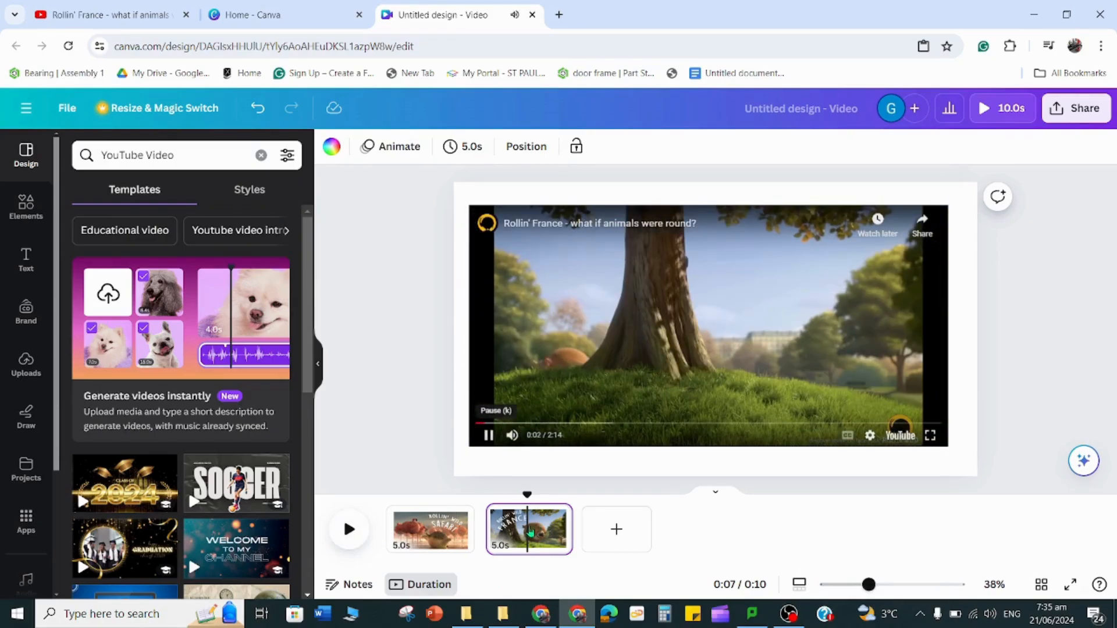
pyautogui.click(348, 530)
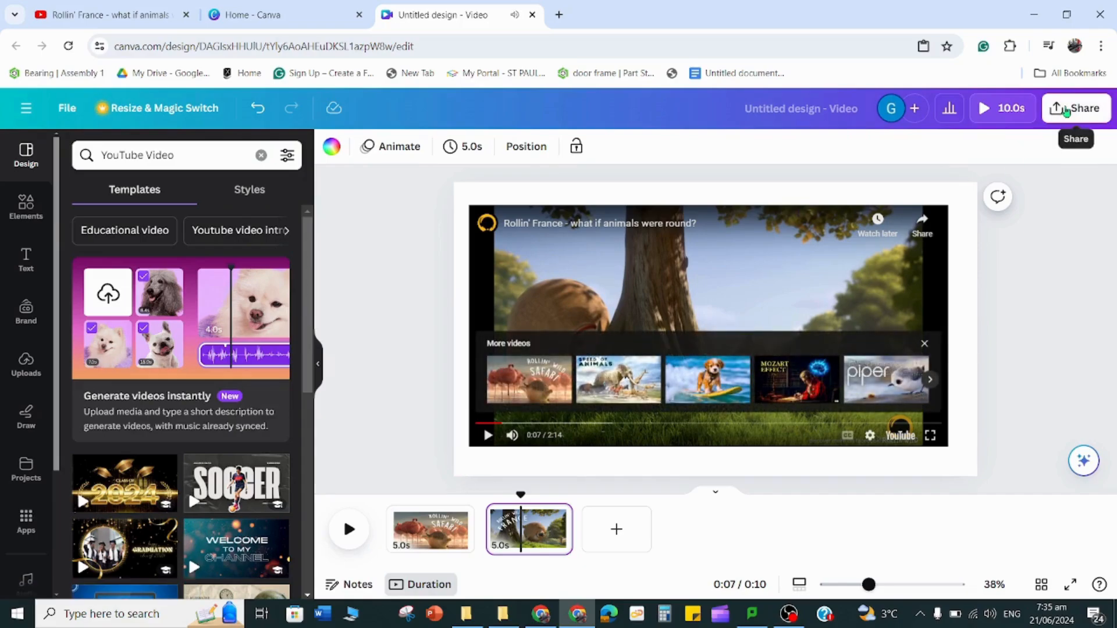
# - Copy the design's collaboration link from Share and switch to the Google Classroom tab
pyautogui.click(1080, 107)
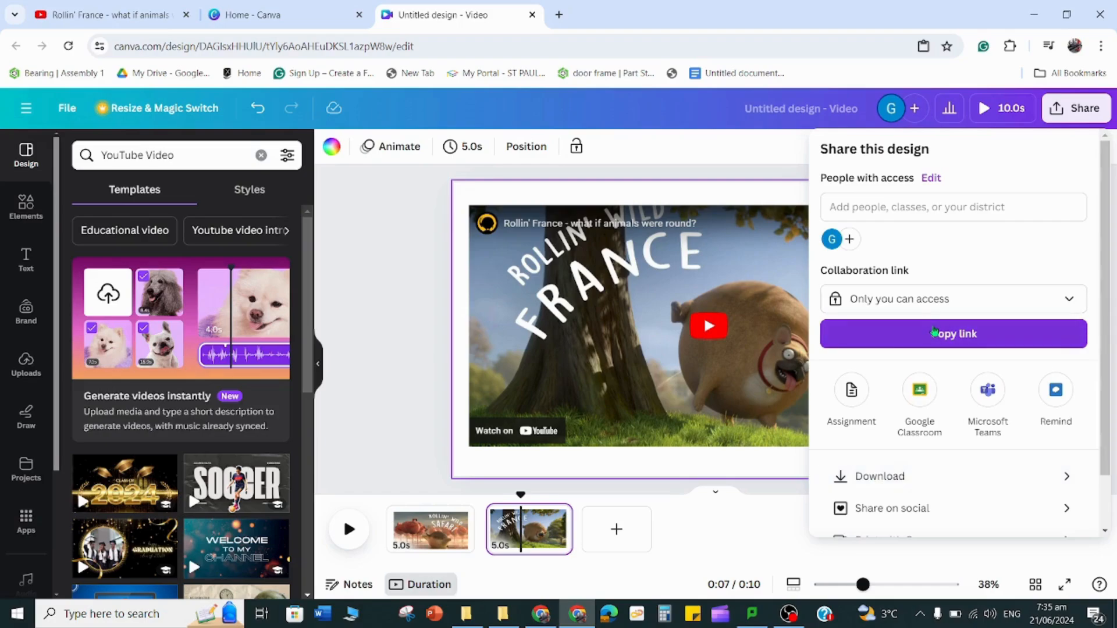
pyautogui.click(953, 334)
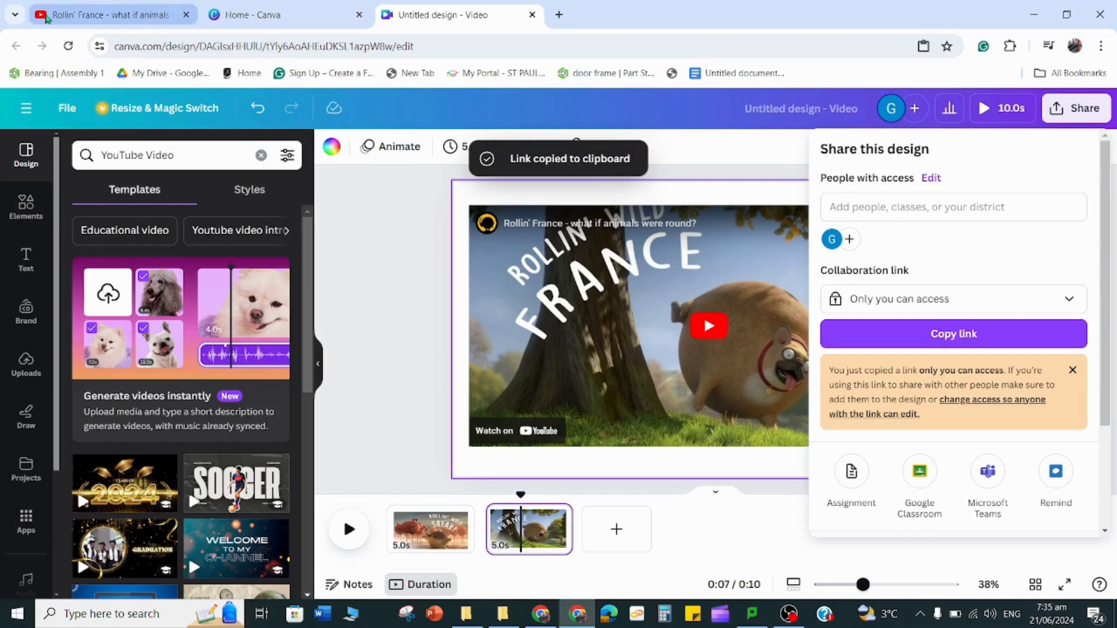
pyautogui.click(221, 14)
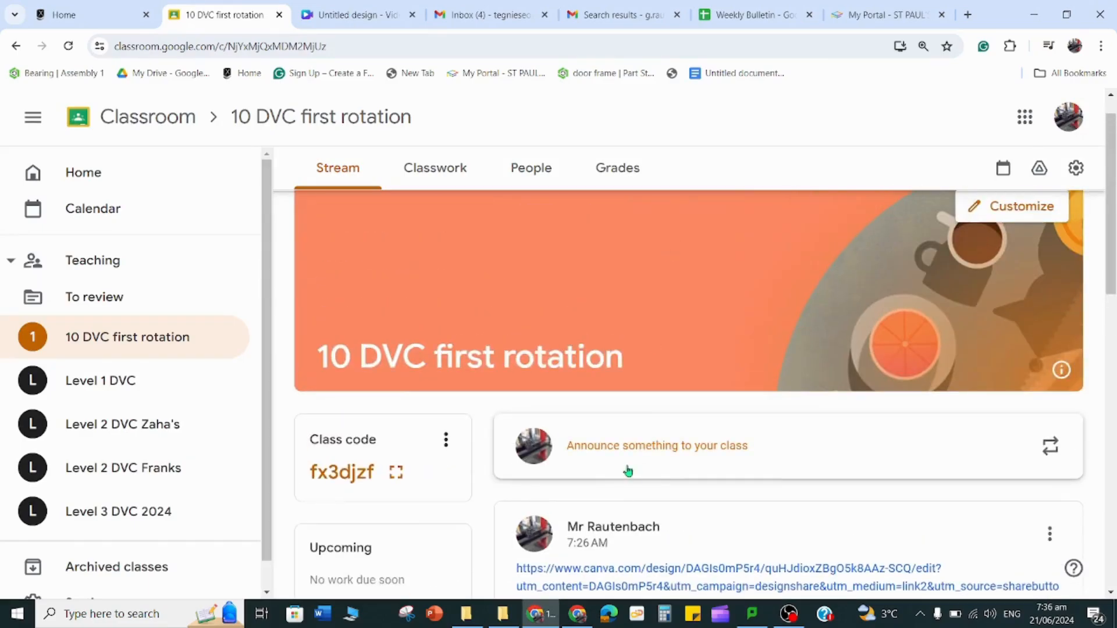
# - Announce the pasted Canva link to the 10 DVC first rotation stream and open the posted link
pyautogui.click(656, 445)
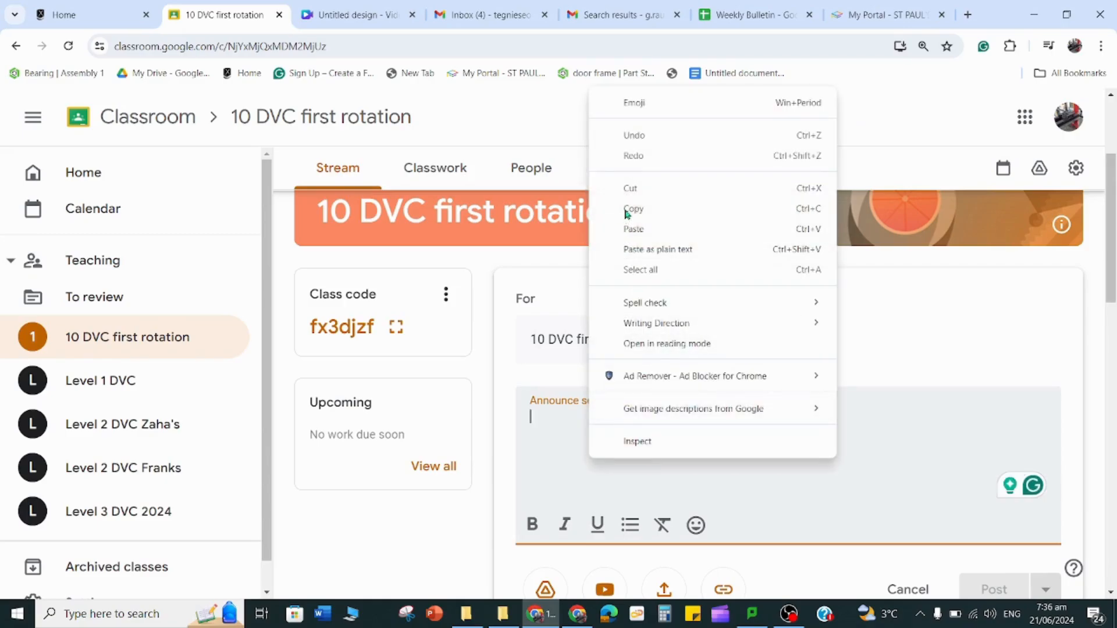
pyautogui.click(633, 229)
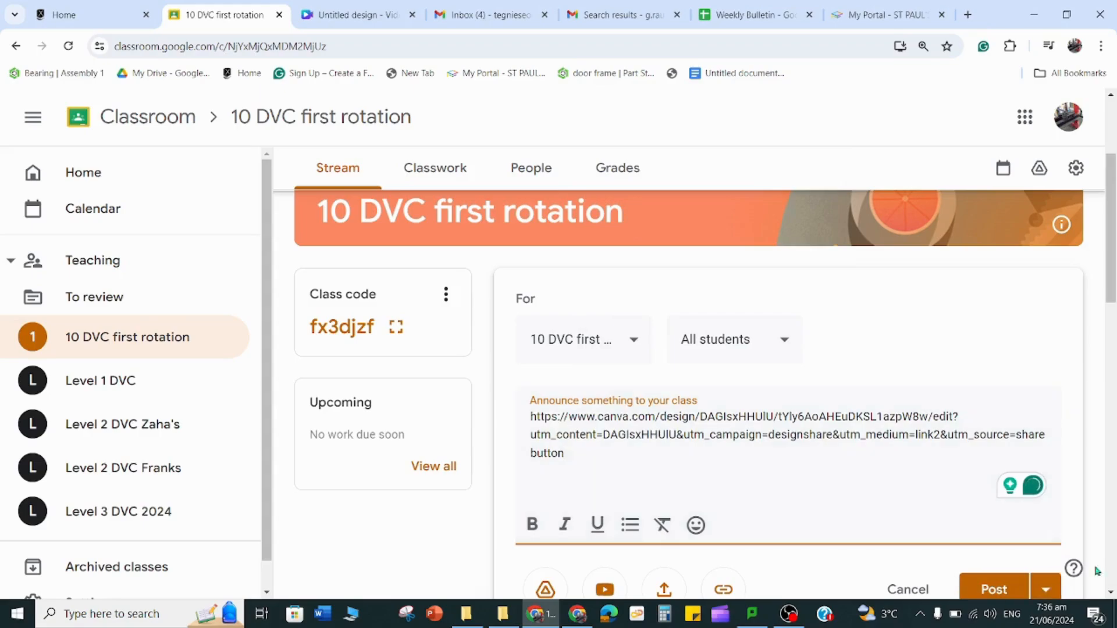
pyautogui.click(992, 589)
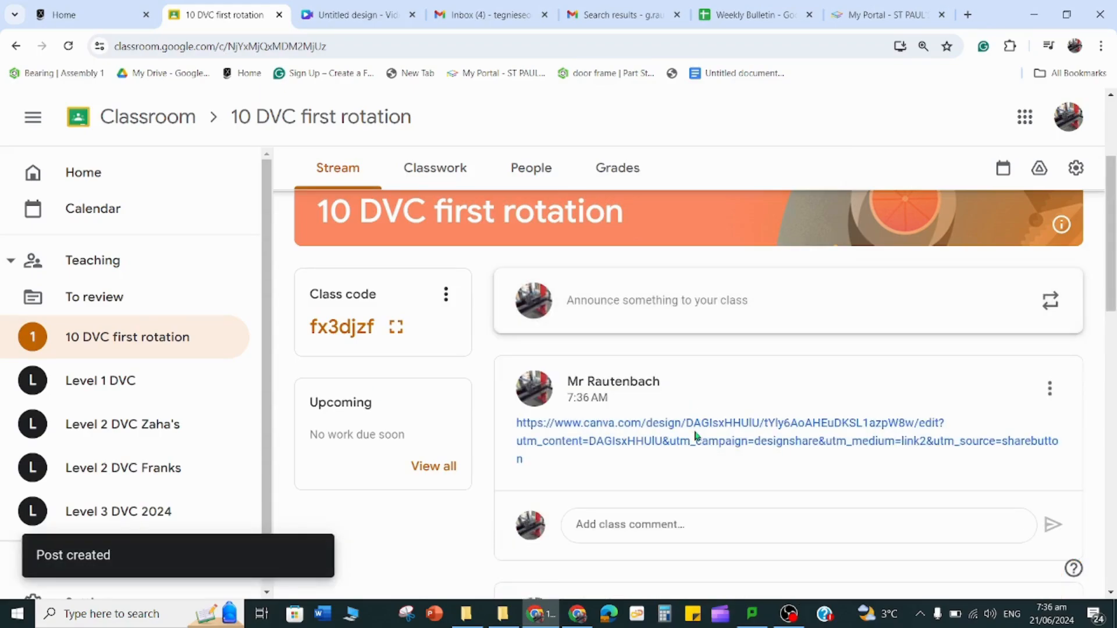
pyautogui.doubleClick(722, 423)
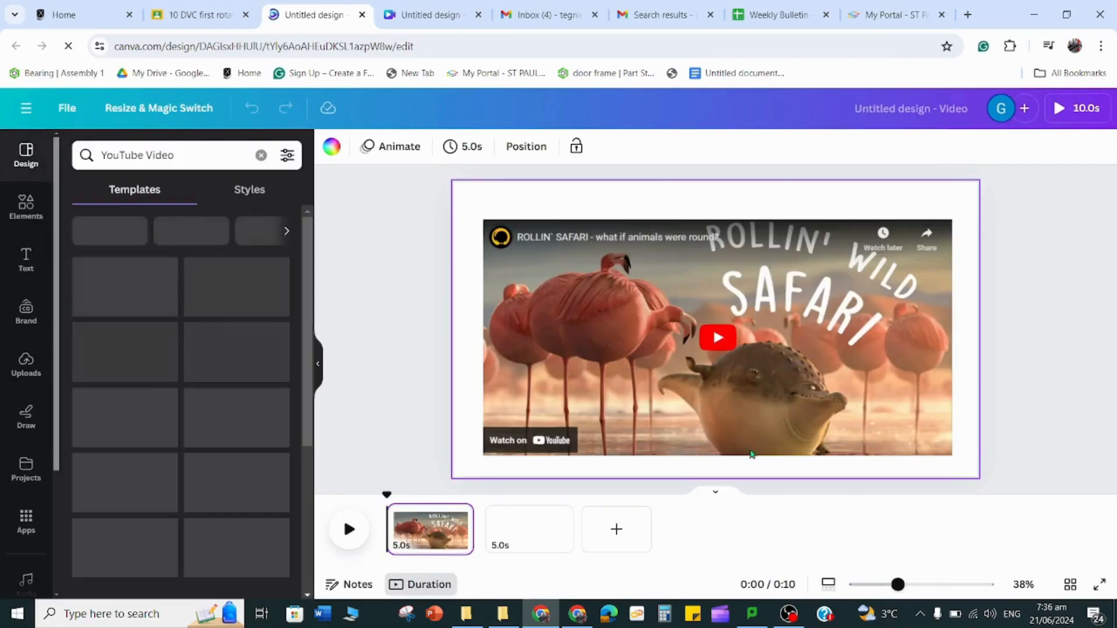
# - Play the embedded Safari clip in the reopened design, then play the whole timeline
pyautogui.click(716, 339)
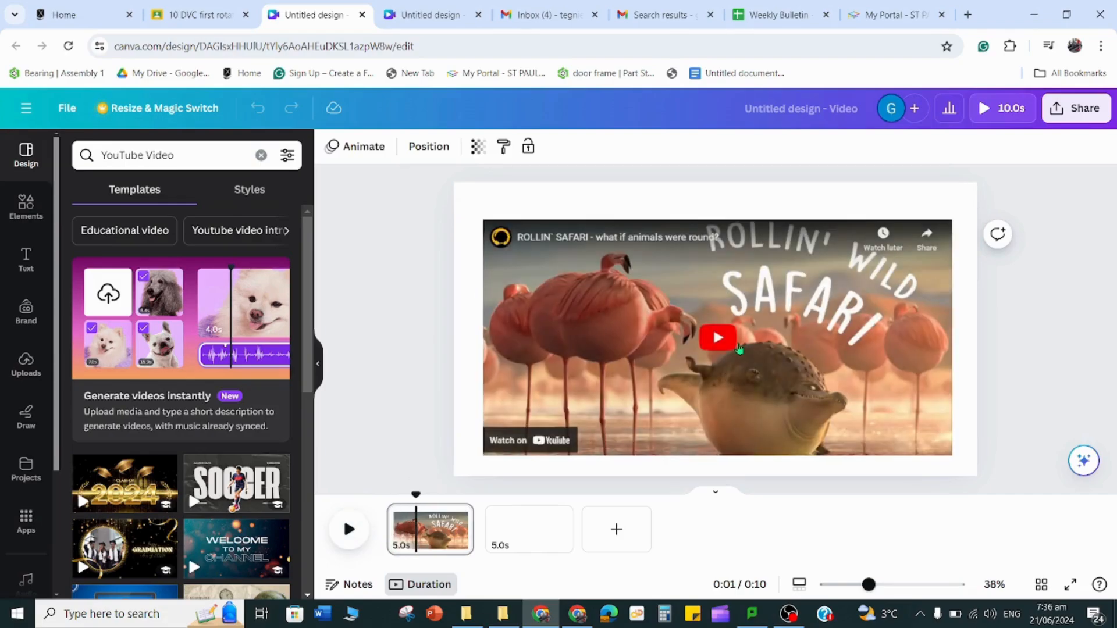
pyautogui.click(716, 338)
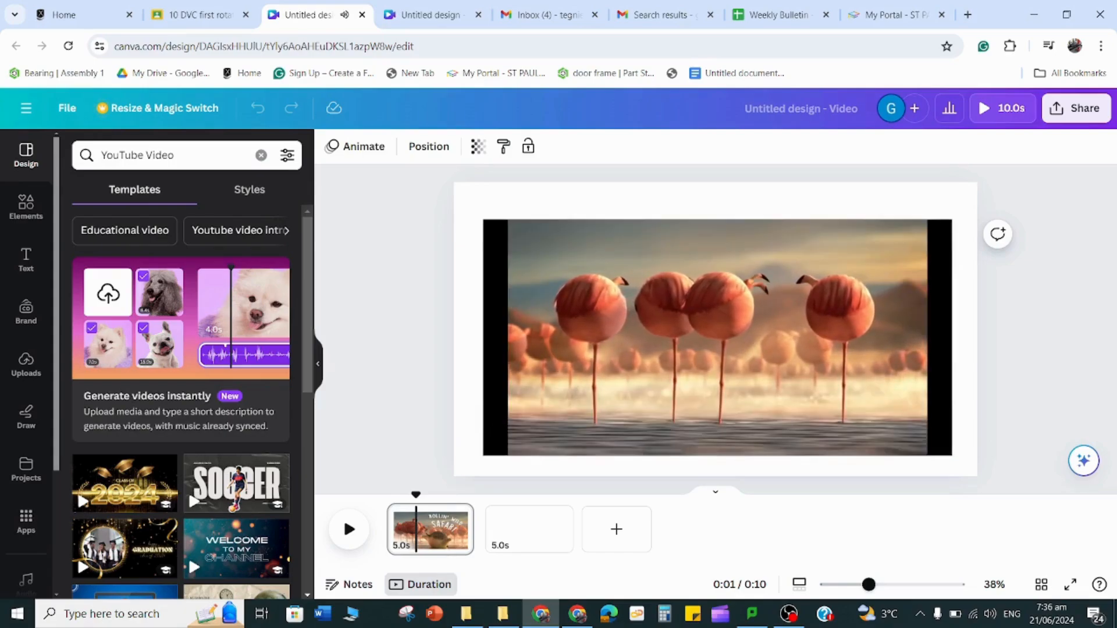
pyautogui.click(348, 529)
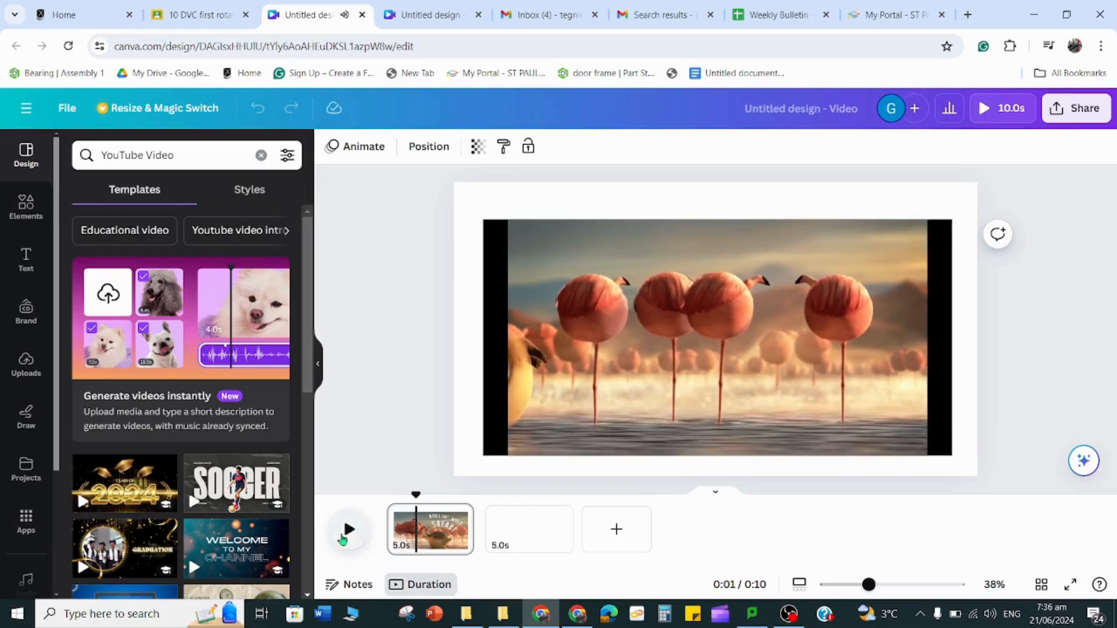
pyautogui.click(348, 530)
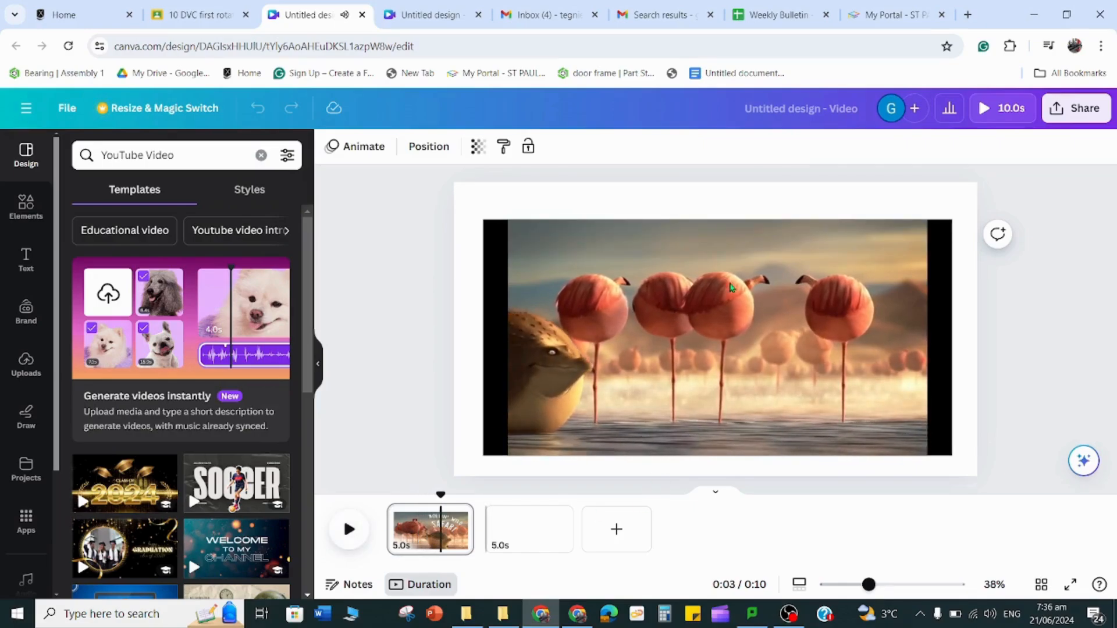